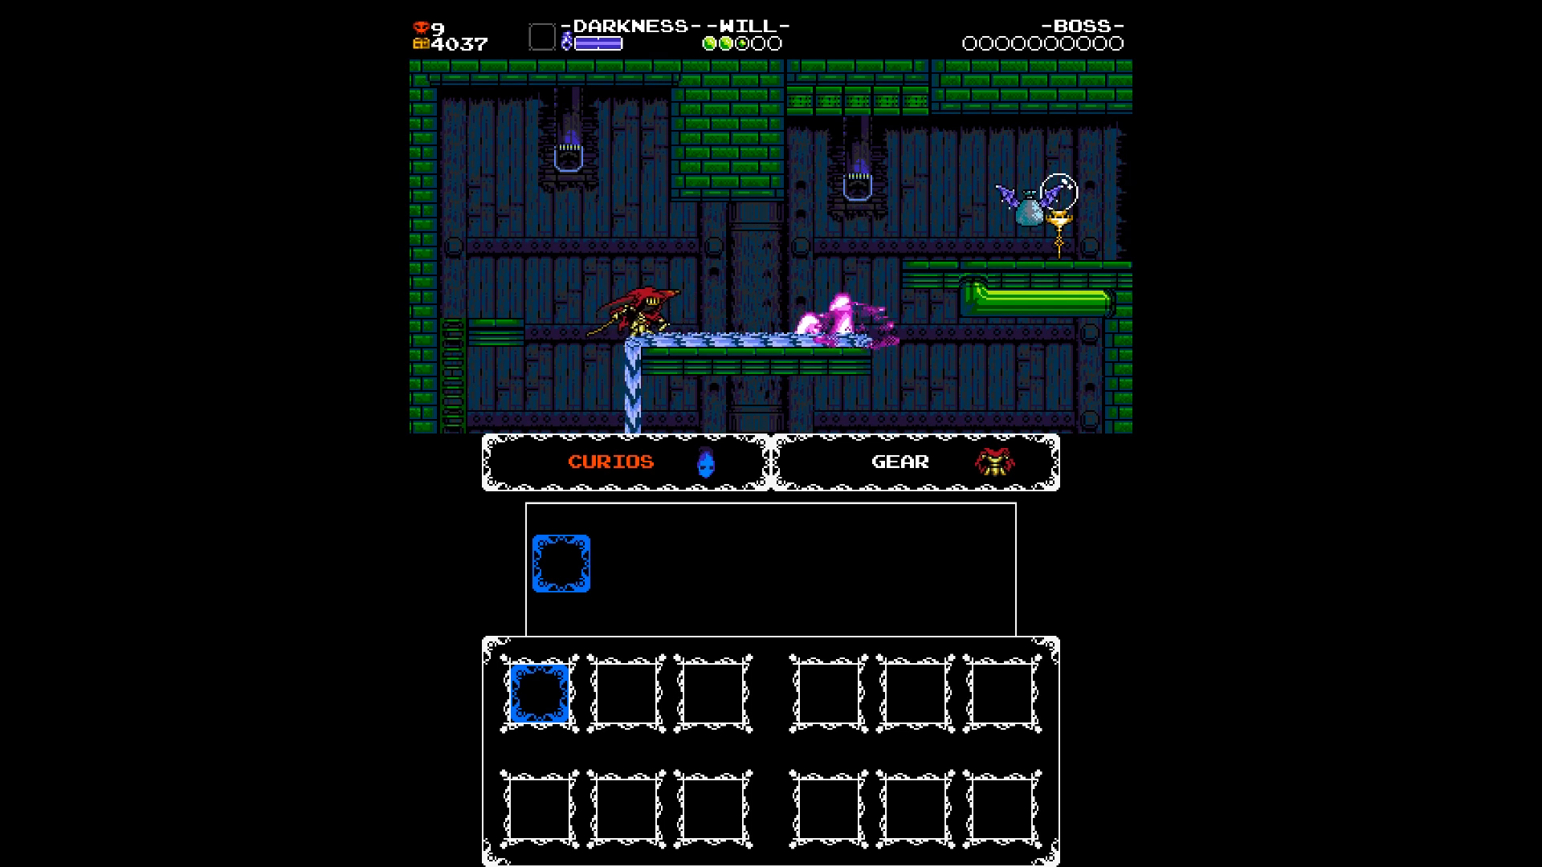
Let the FTP-GMX install run until the Success dialog reports Install finished.
key("Right")
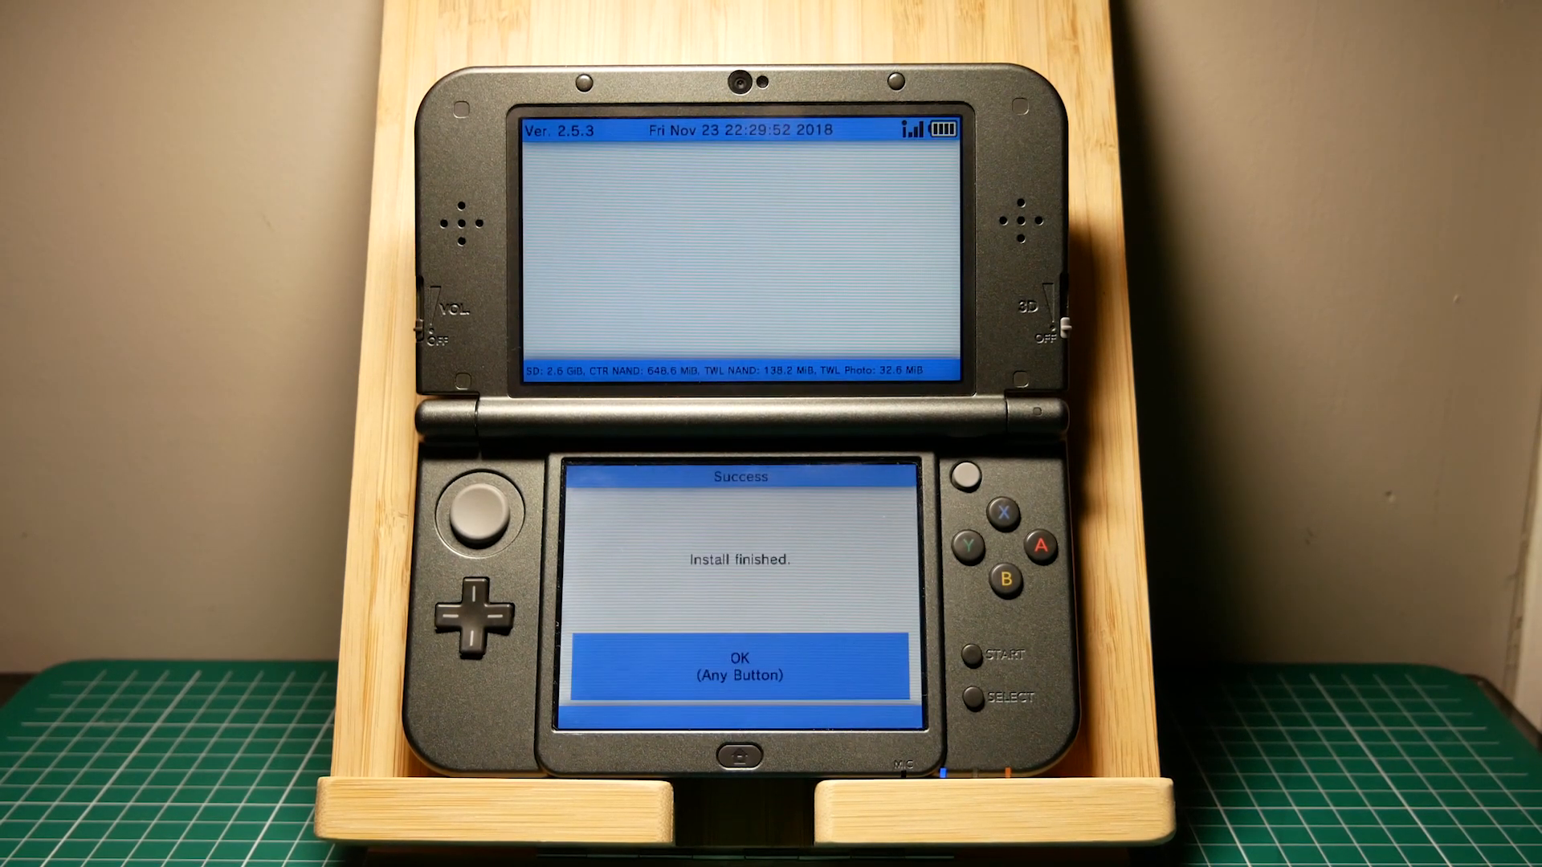
Dismiss the Install finished message and unwrap the FTP-GMX gift icon on HOME Menu.
left_click(1040, 547)
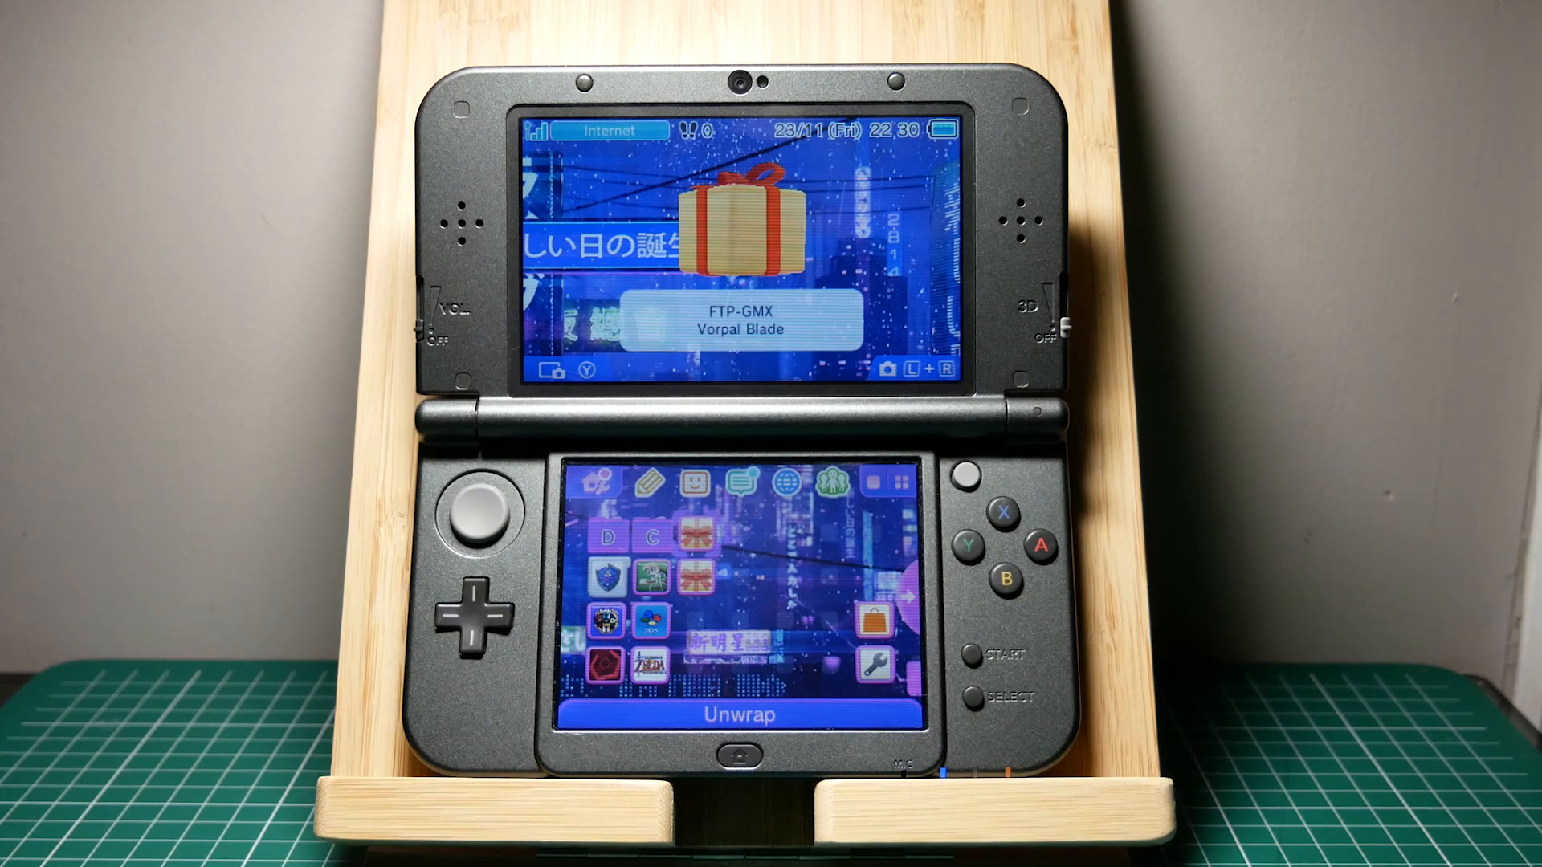
left_click(1039, 545)
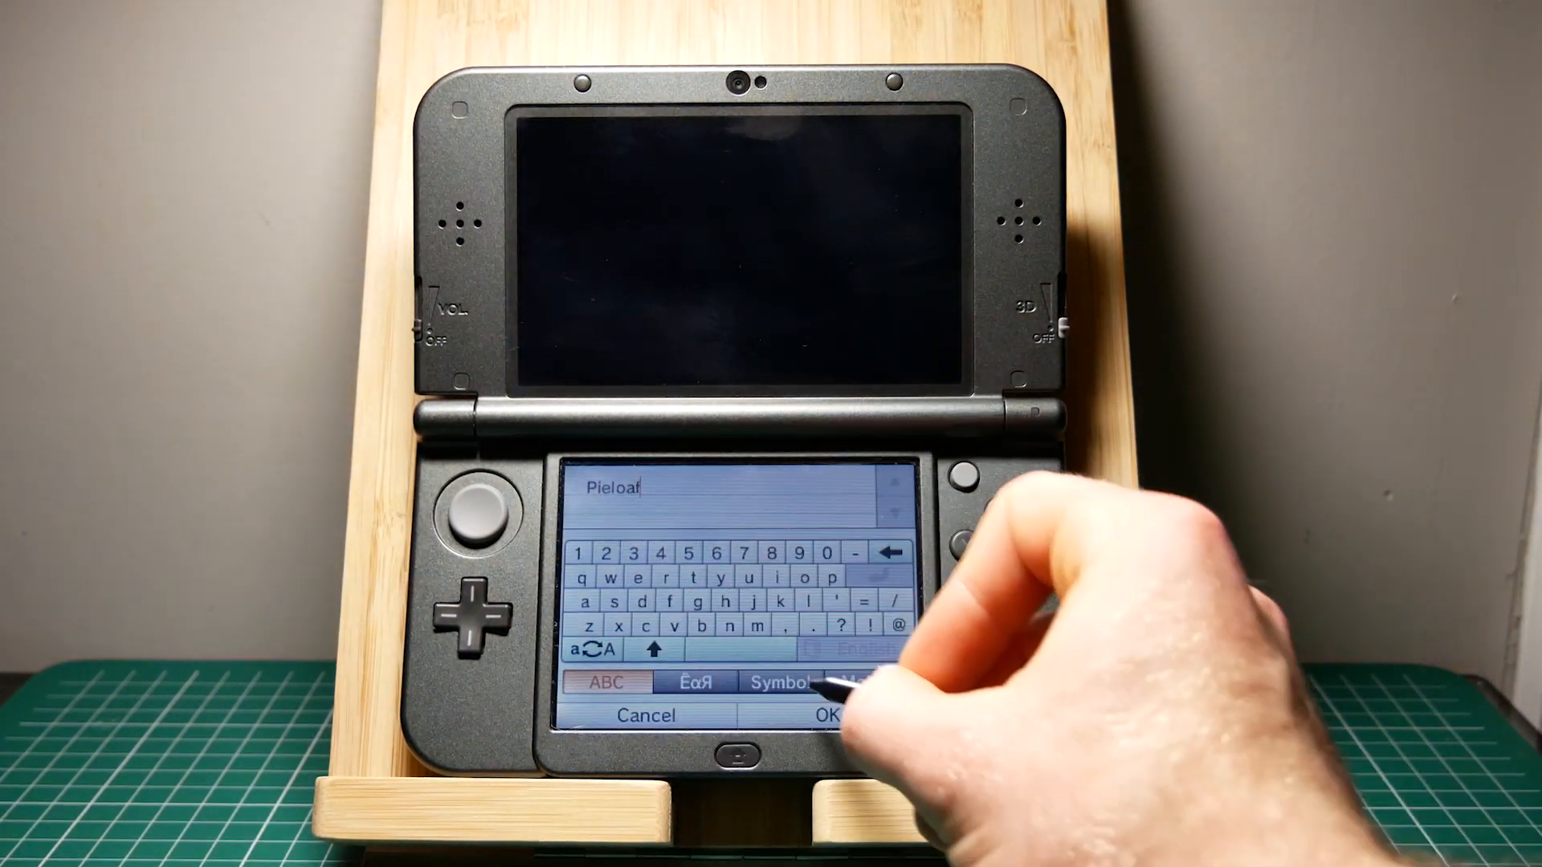
Confirm the Zelda: A Link Between Worlds backup name 'Pieloaf' with OK.
left_click(824, 714)
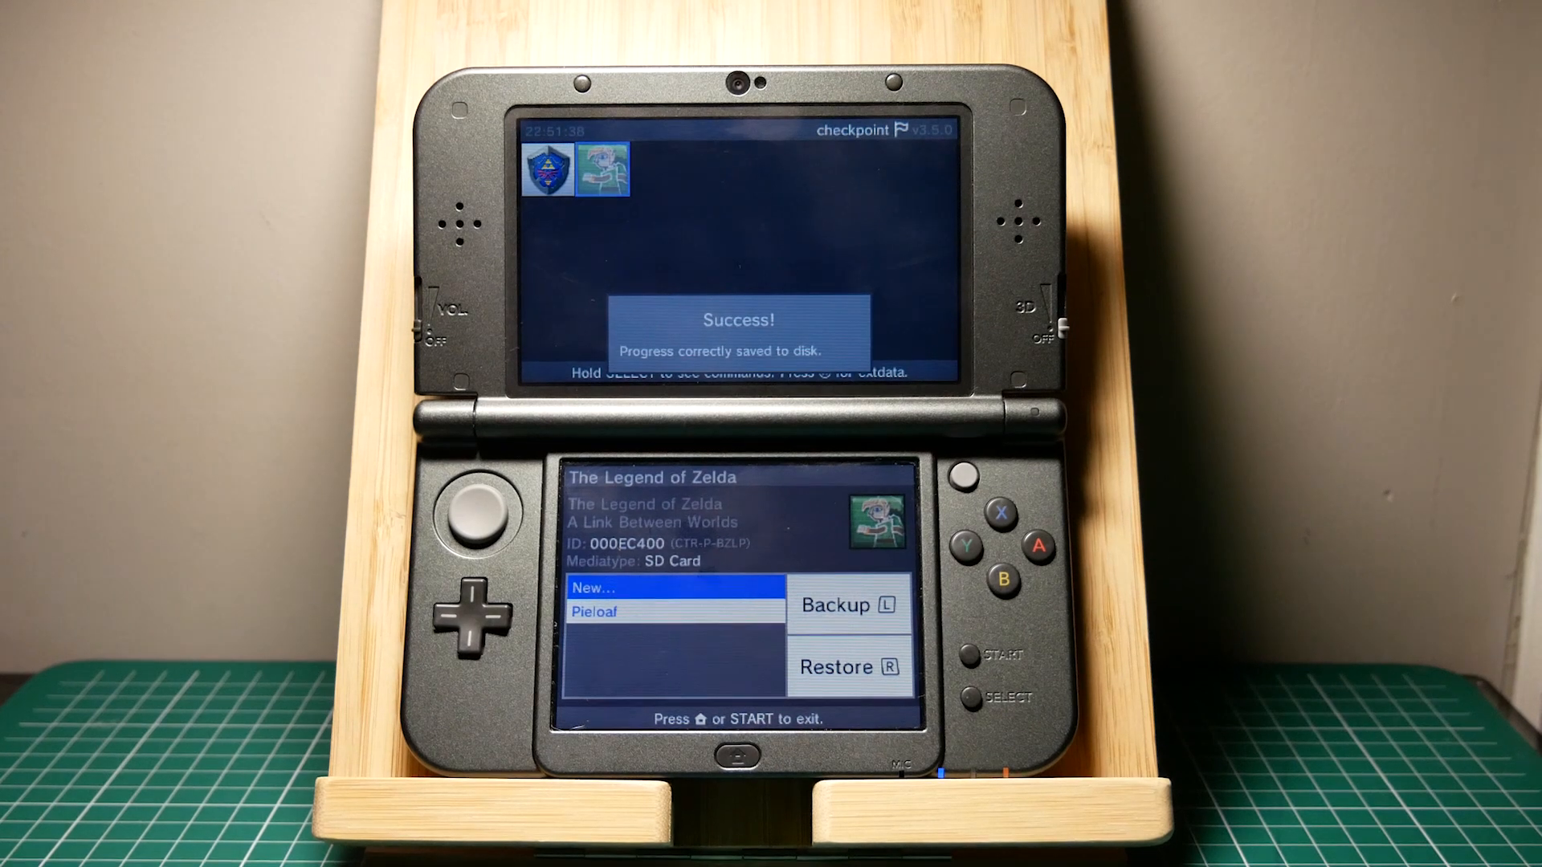